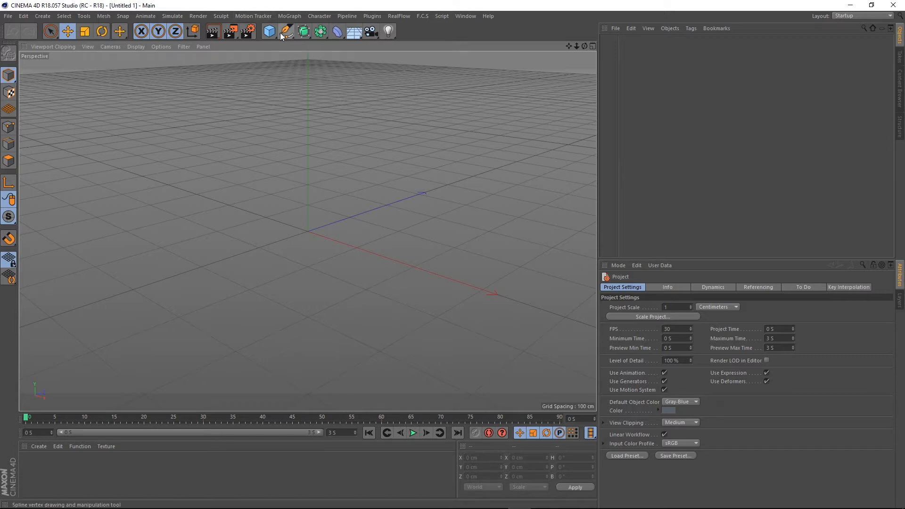
Add a default Sphere primitive (radius 100 cm, 24 segments) from the primitives palette.
left_click(269, 31)
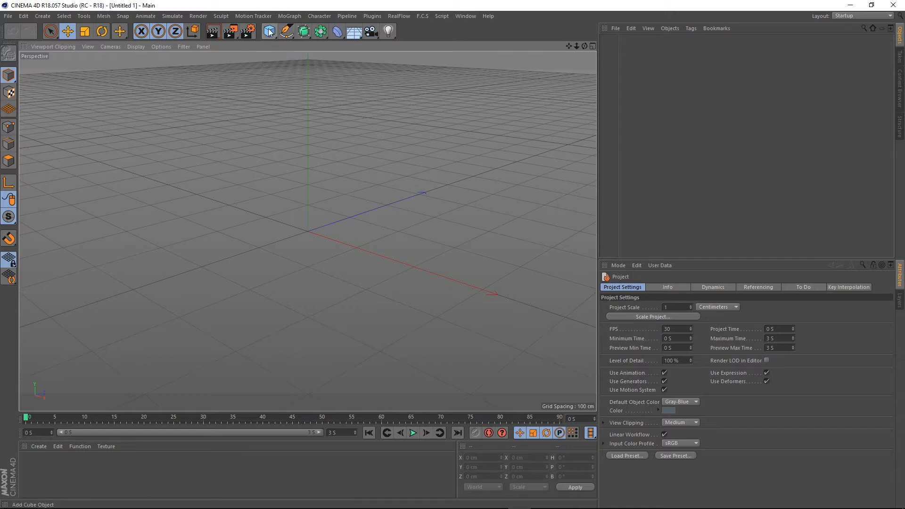
mouse_move(268, 31)
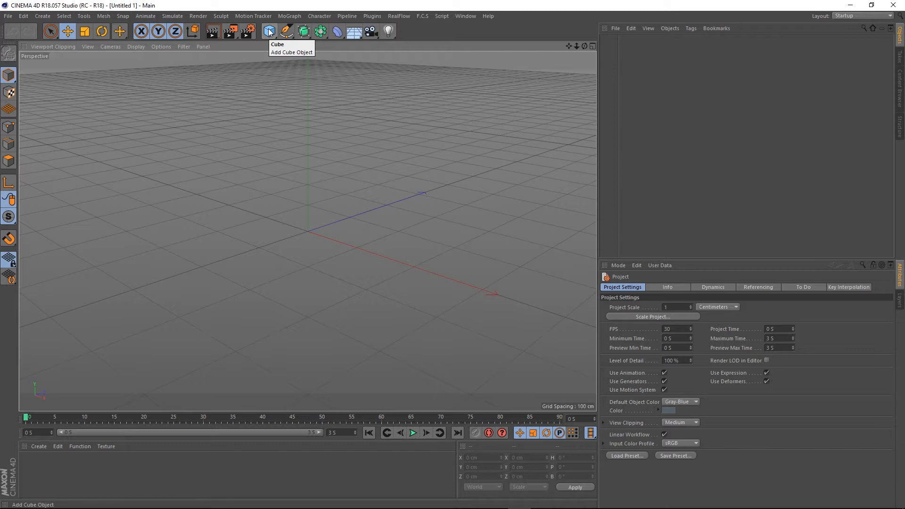
left_click(269, 31)
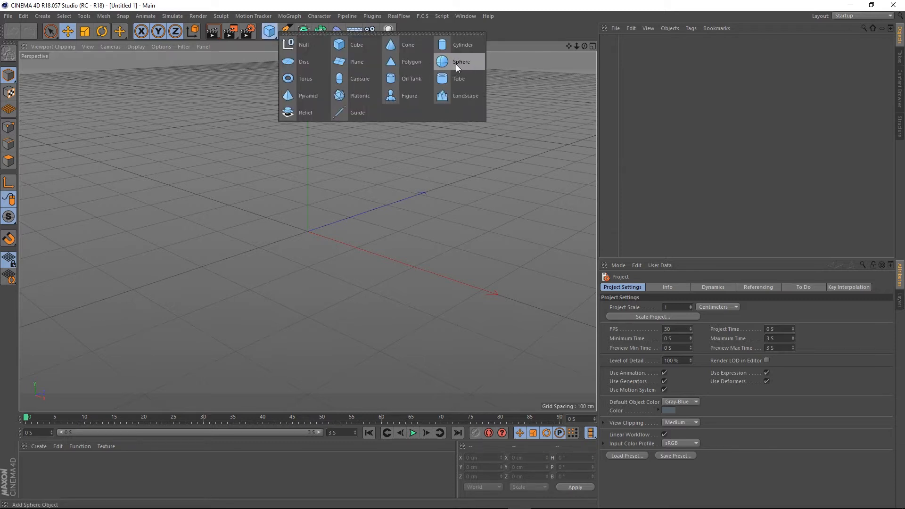
left_click(461, 61)
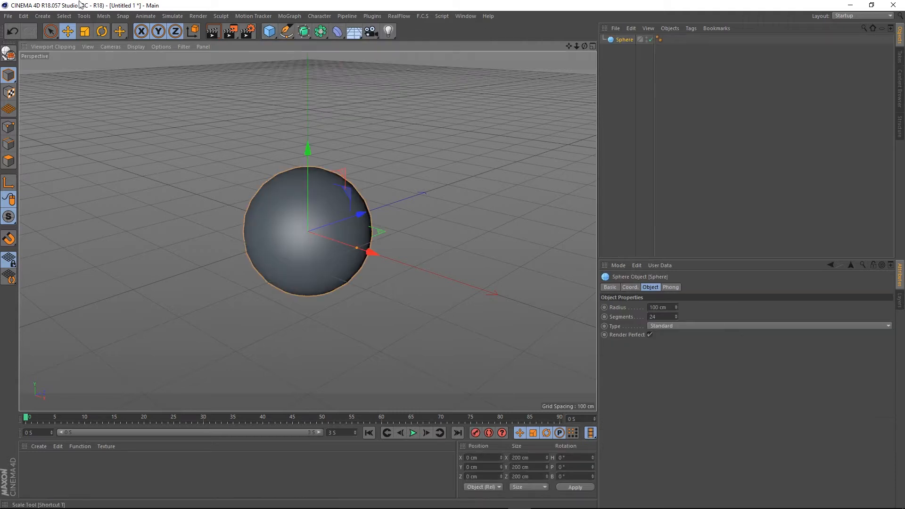
Switch the viewport to Gouraud Shading (Lines) and make the sphere an editable polygon object.
left_click(135, 47)
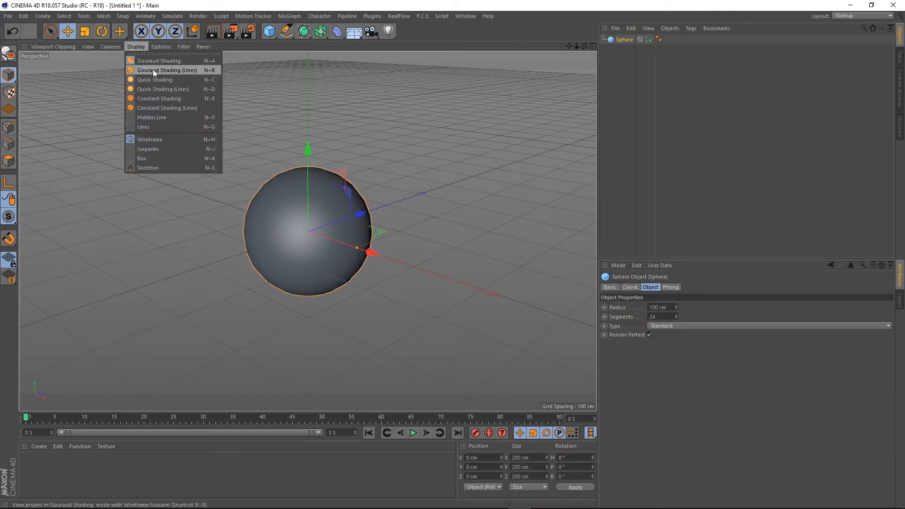
left_click(167, 70)
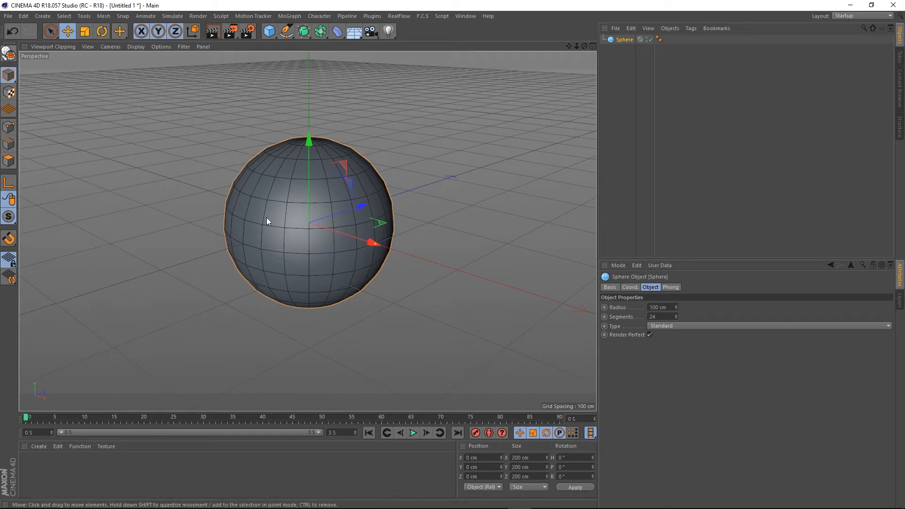
mouse_move(453, 179)
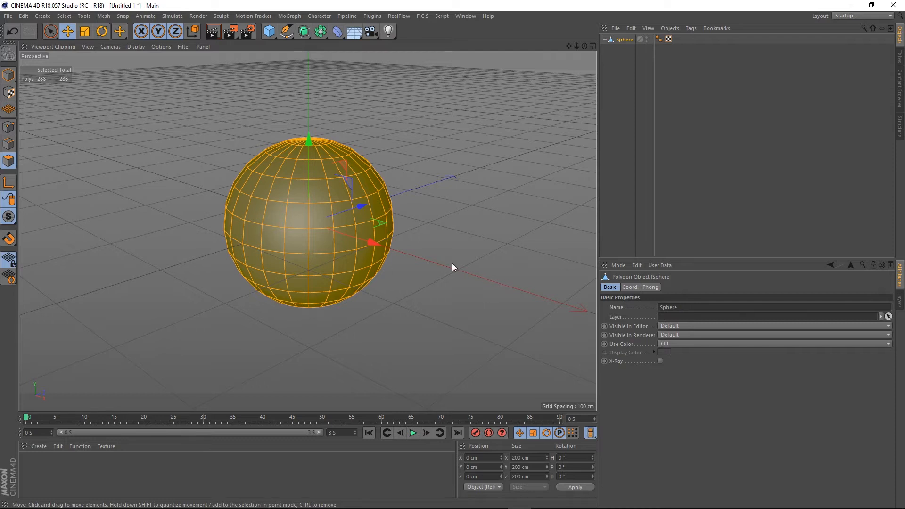
left_click(272, 218)
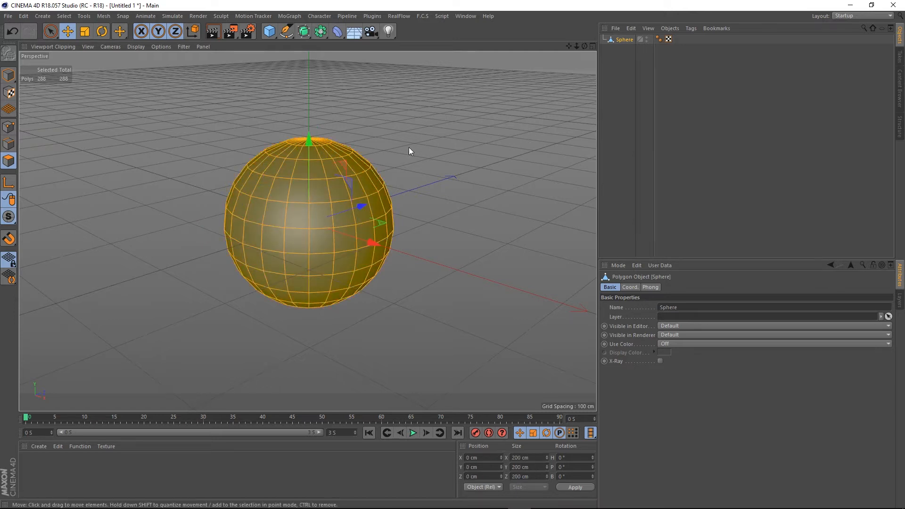
left_click(297, 243)
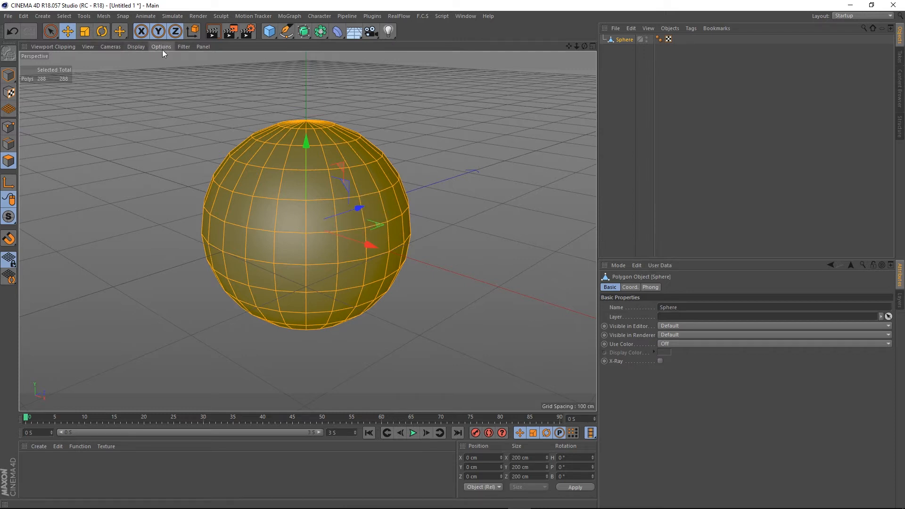
In the viewport Configure settings, show the sphere's Polygon Normals briefly, then hide them again.
left_click(161, 47)
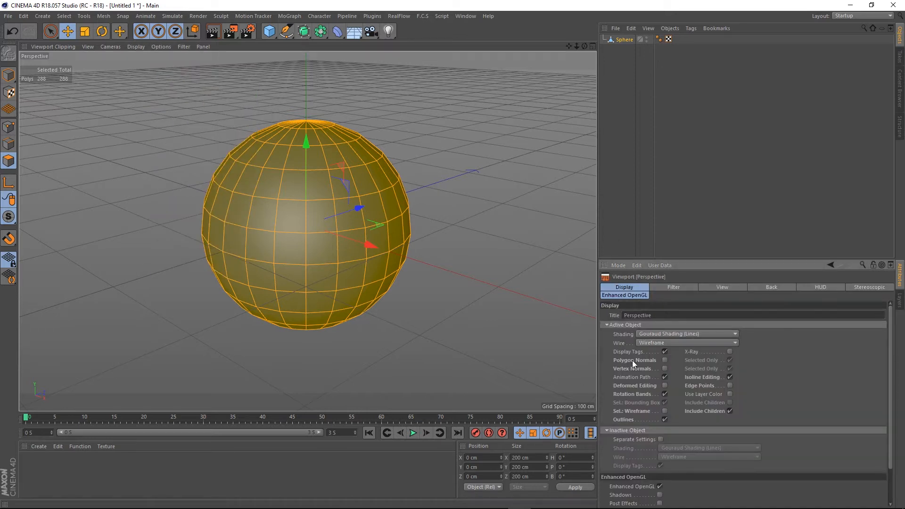
left_click(665, 359)
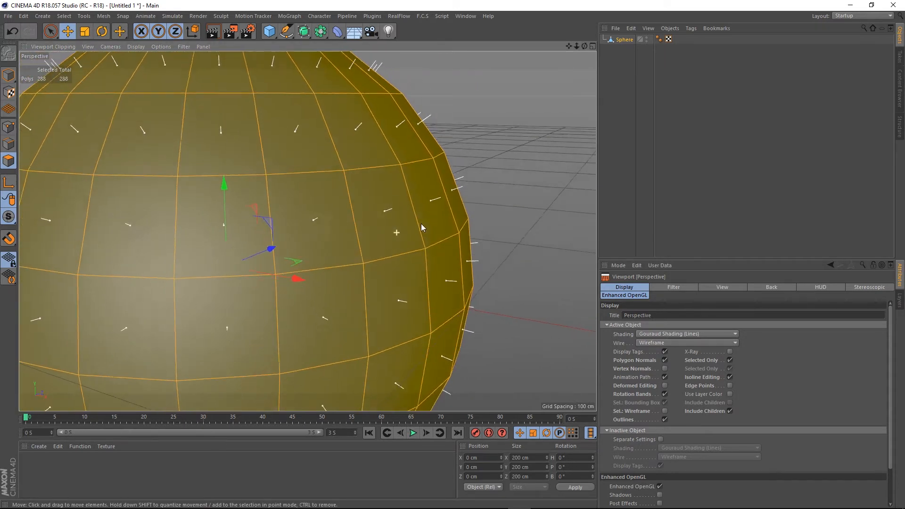
left_click(396, 236)
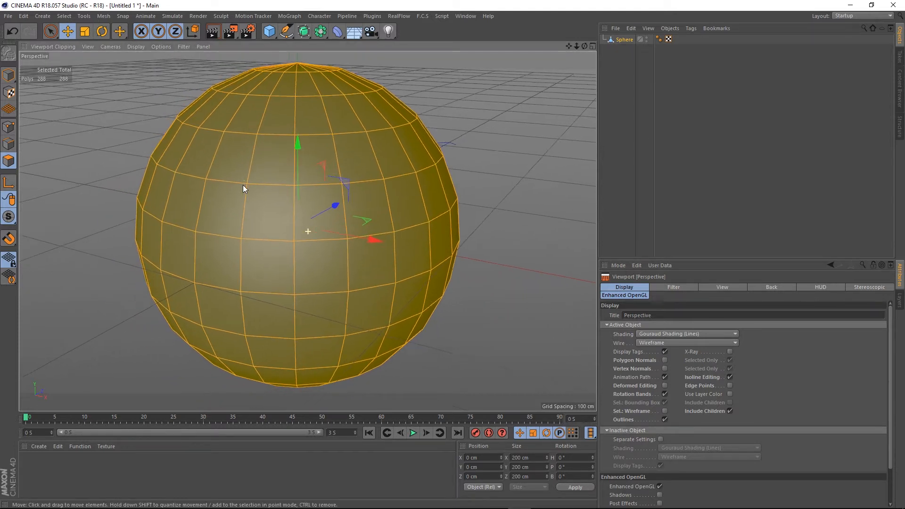
Reverse Normals on the sphere's polygons so it shades blue, then deselect them.
right_click(242, 189)
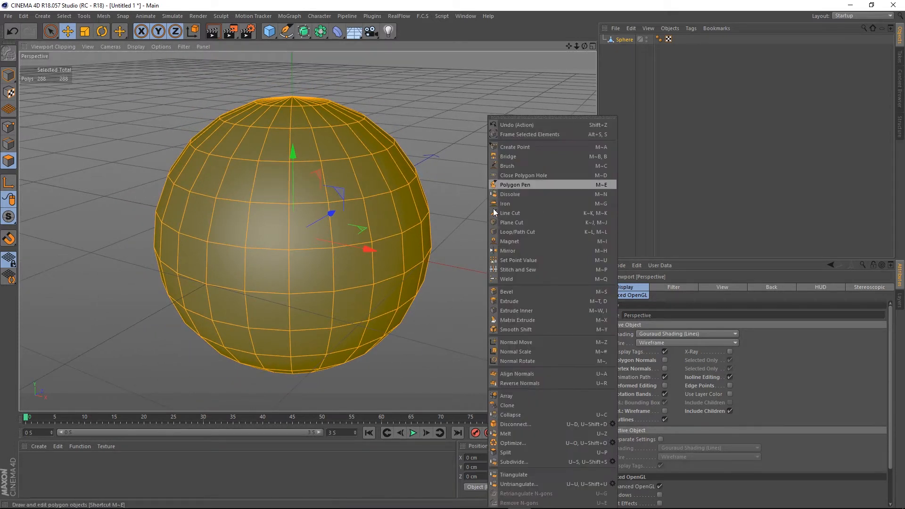
mouse_move(521, 385)
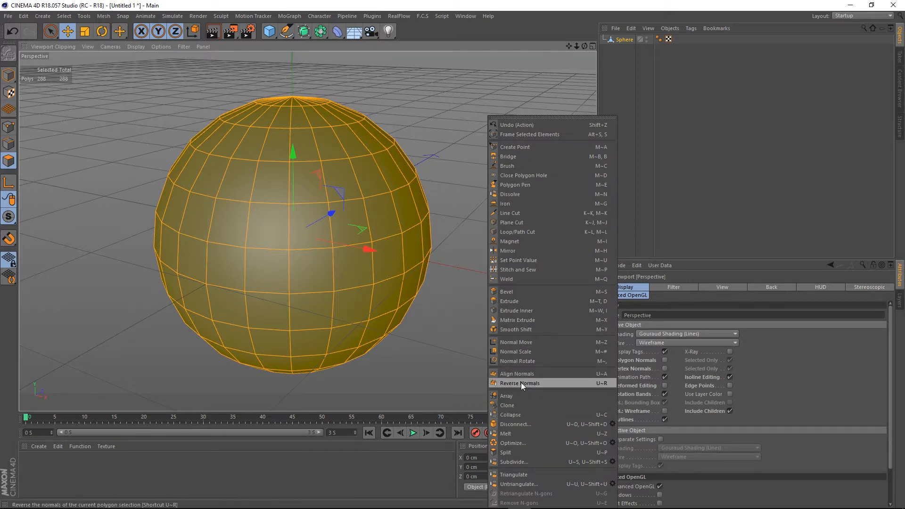
left_click(519, 383)
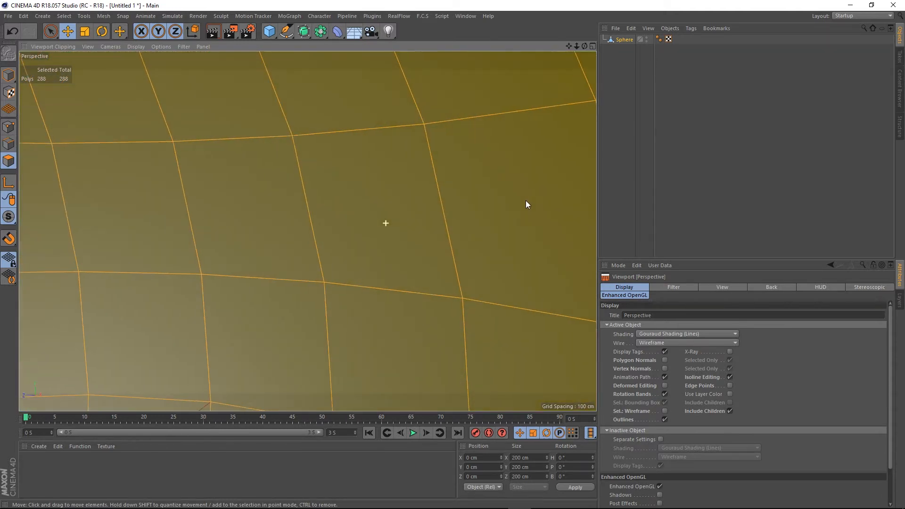
left_click(375, 218)
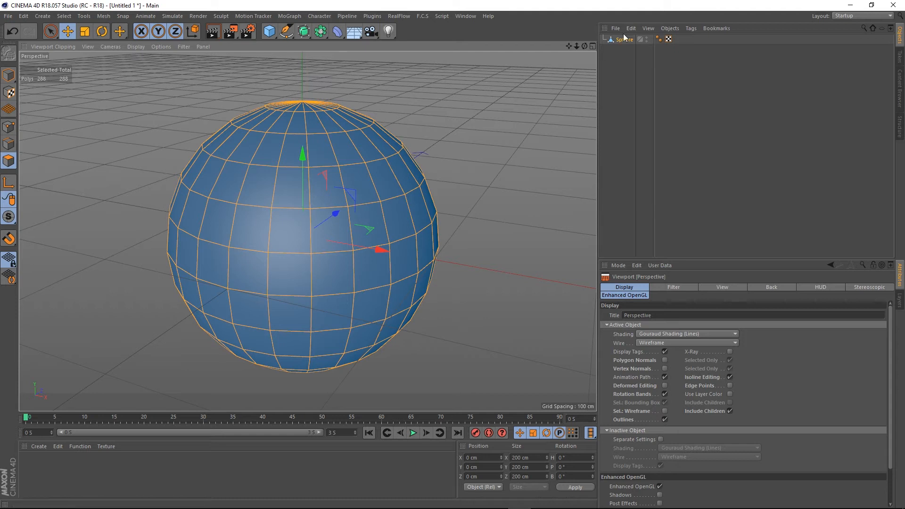
Add a Display tag to the sphere with Use for Backface Culling enabled and inspect the result.
left_click(690, 27)
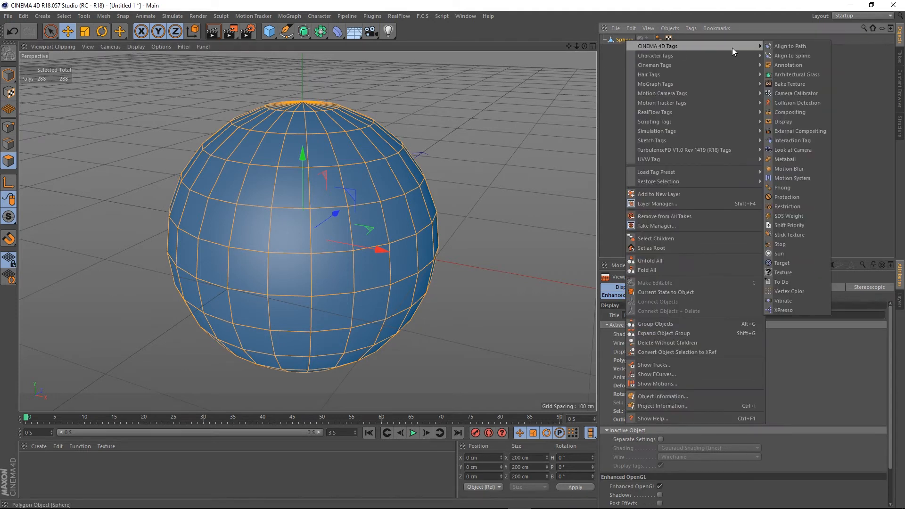
mouse_move(784, 122)
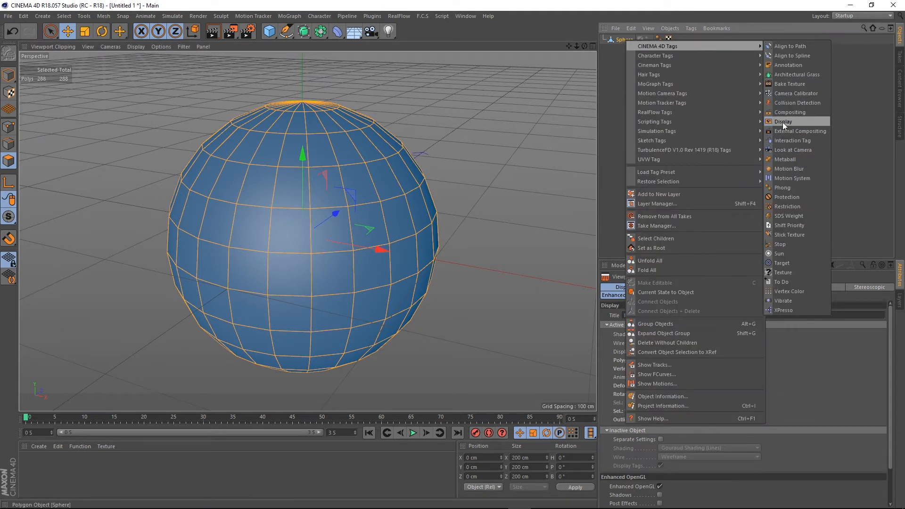
left_click(783, 121)
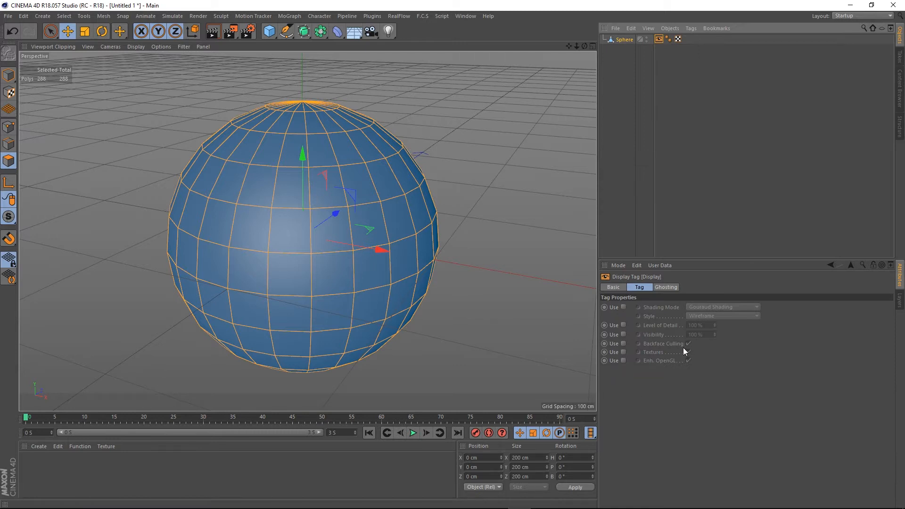
mouse_move(623, 346)
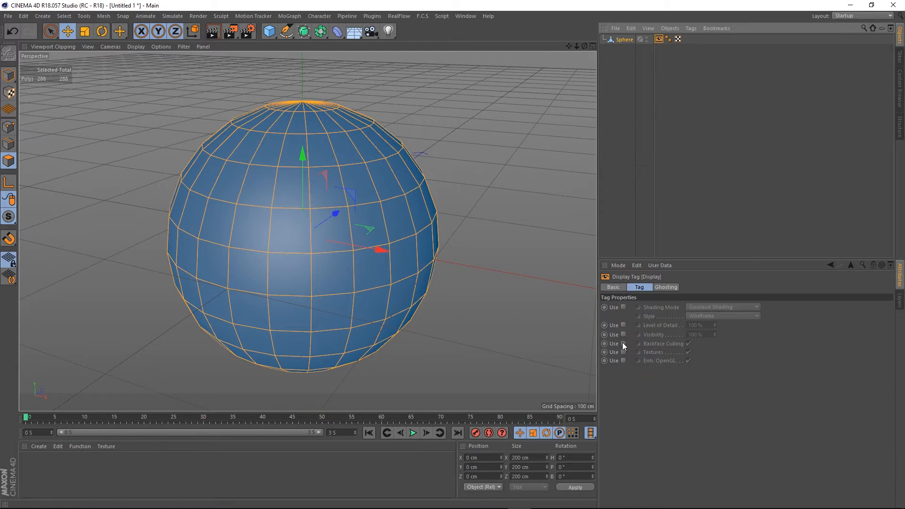
left_click(624, 344)
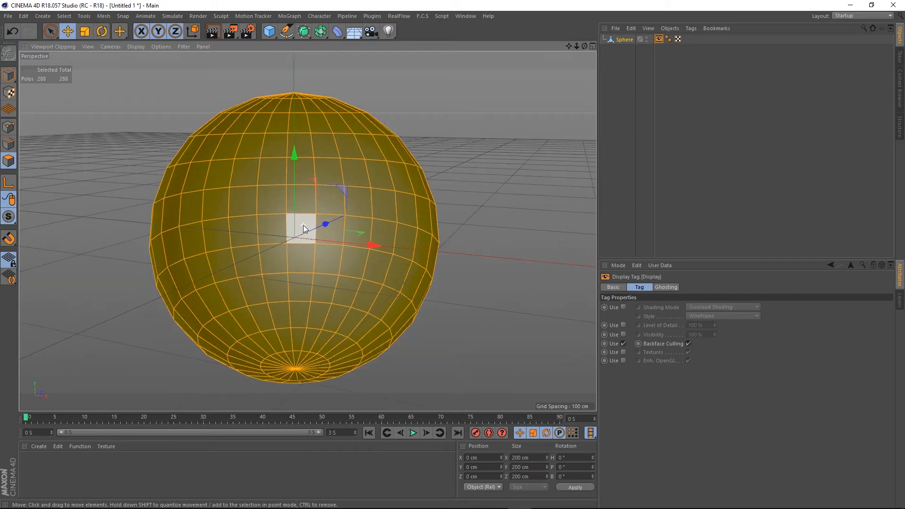
left_click_drag(304, 228, 418, 196)
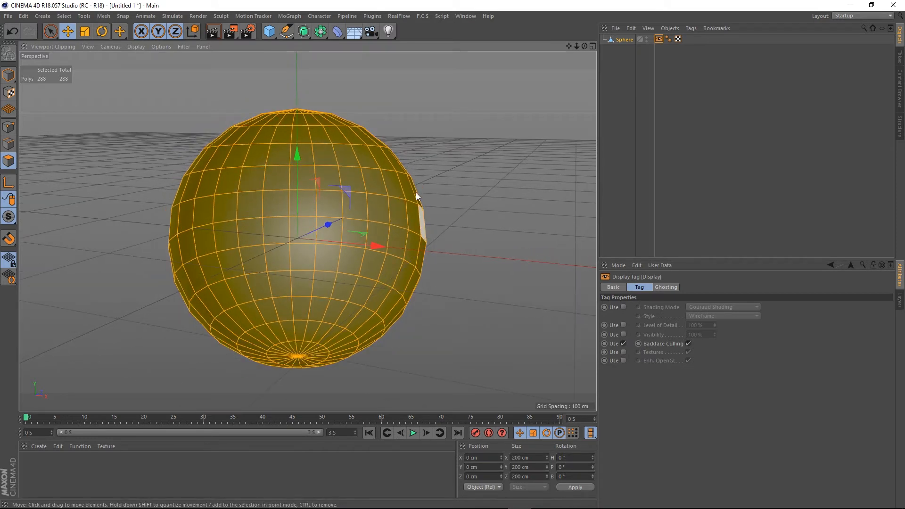
left_click(281, 205)
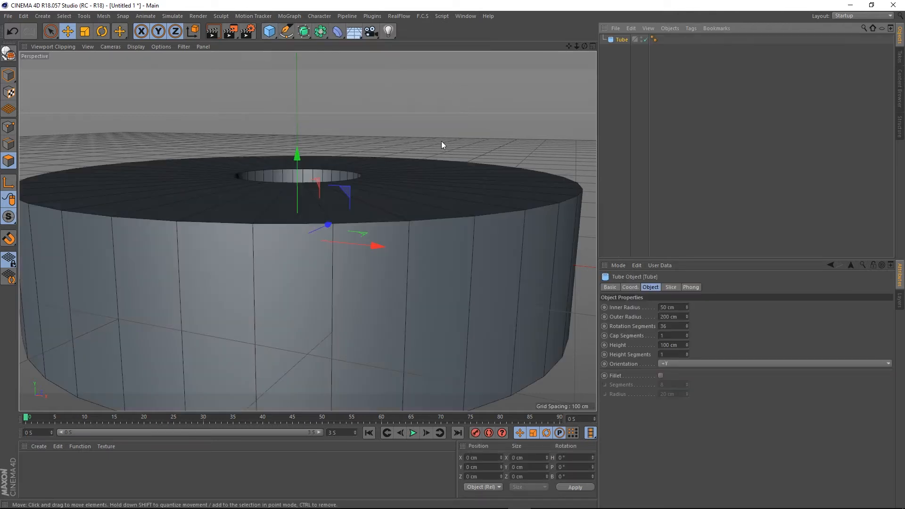
Widen the tube's inner radius to about 128 cm by dragging its handle.
left_click_drag(442, 144, 421, 264)
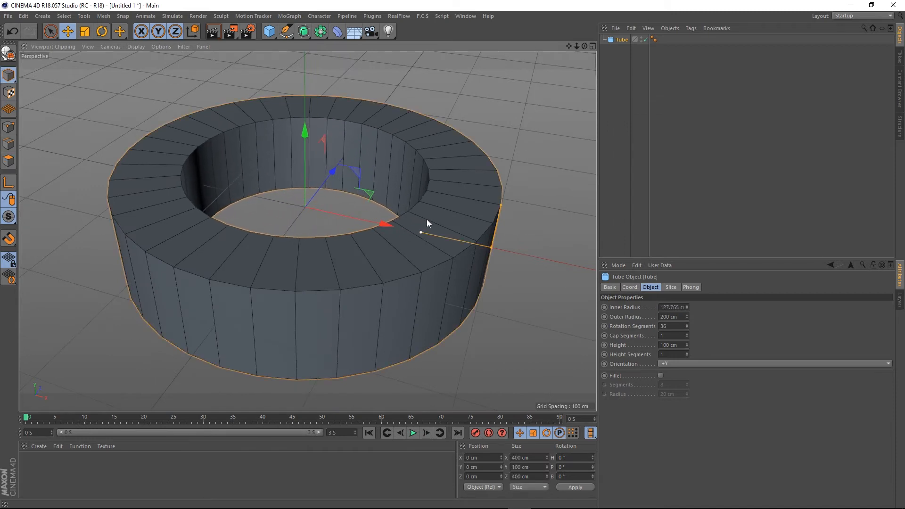
left_click_drag(398, 224, 381, 225)
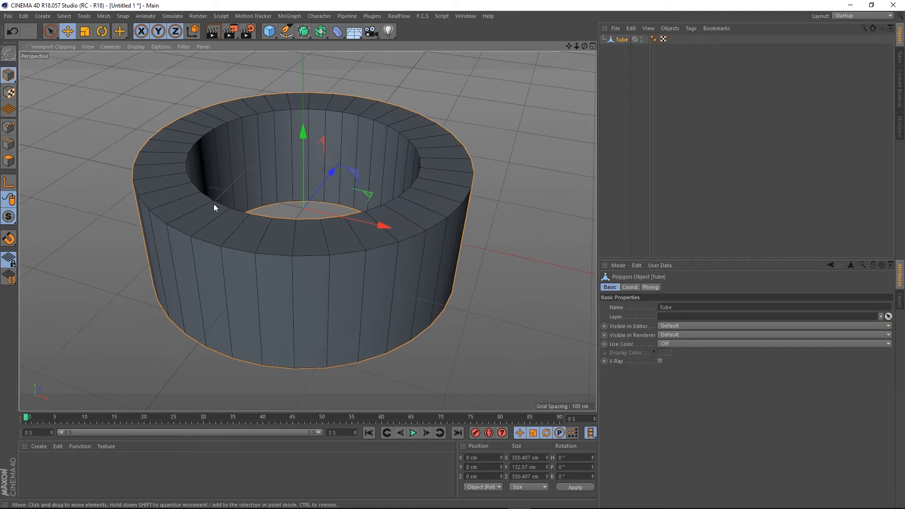
Loop-select and delete the tube's top cap ring, leaving open inner and outer rims.
left_click(9, 160)
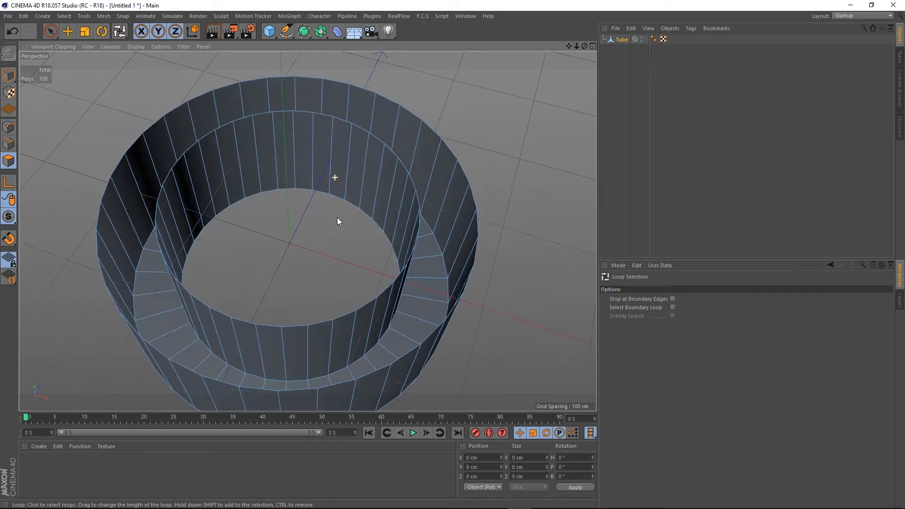
left_click_drag(338, 220, 326, 208)
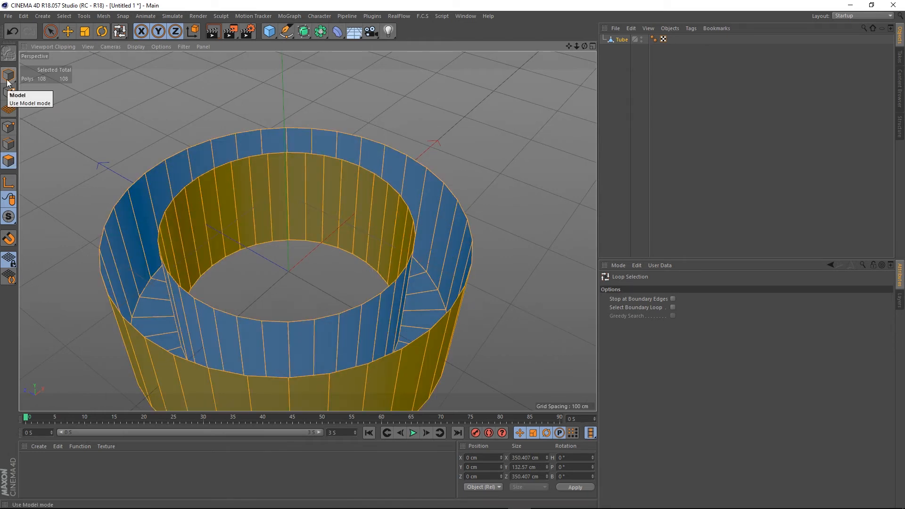
mouse_move(98, 158)
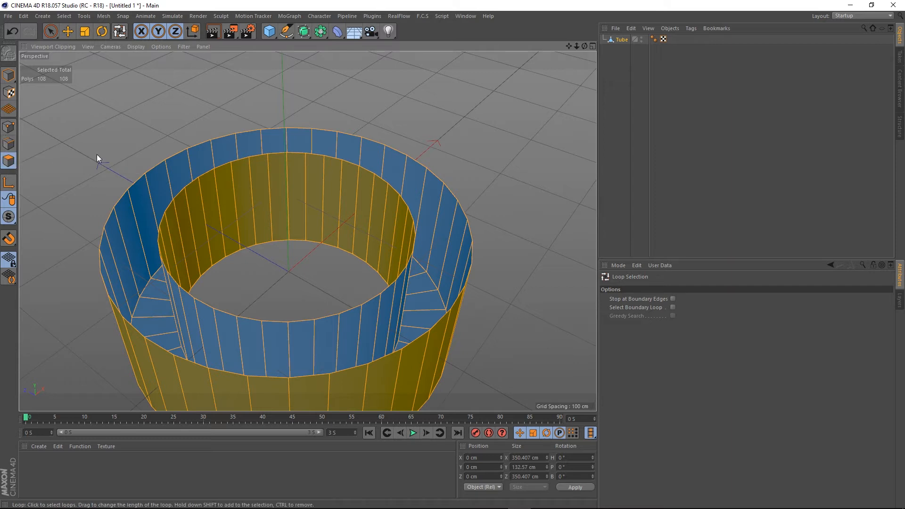
mouse_move(78, 147)
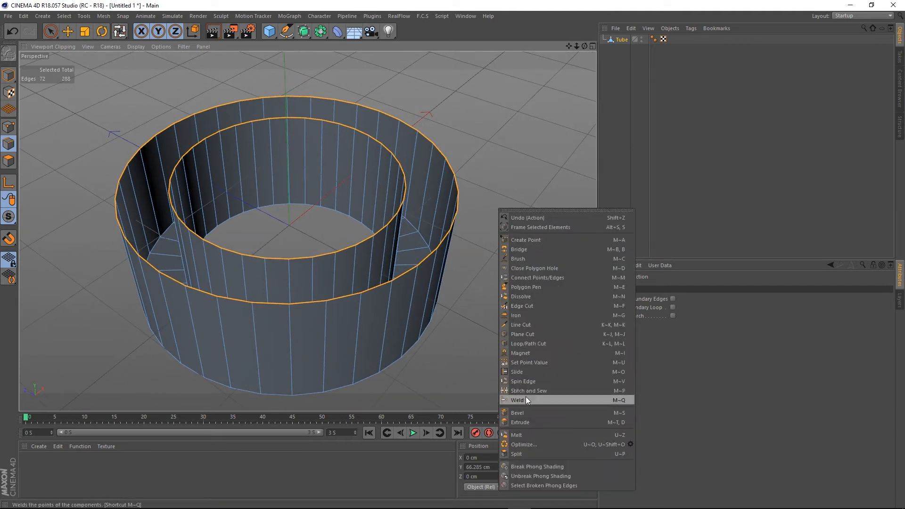
Bridge the outer top rim to the inner rim with Stitch and Sew drags.
left_click(529, 390)
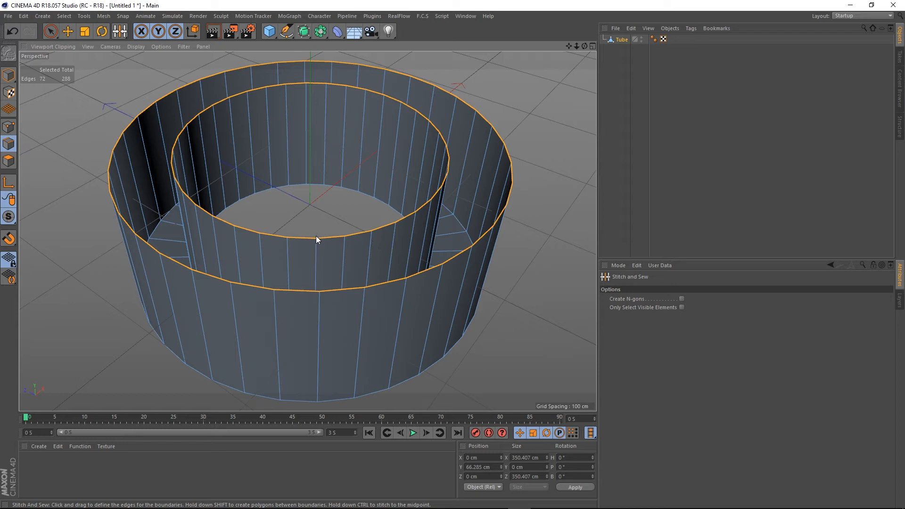
mouse_move(317, 242)
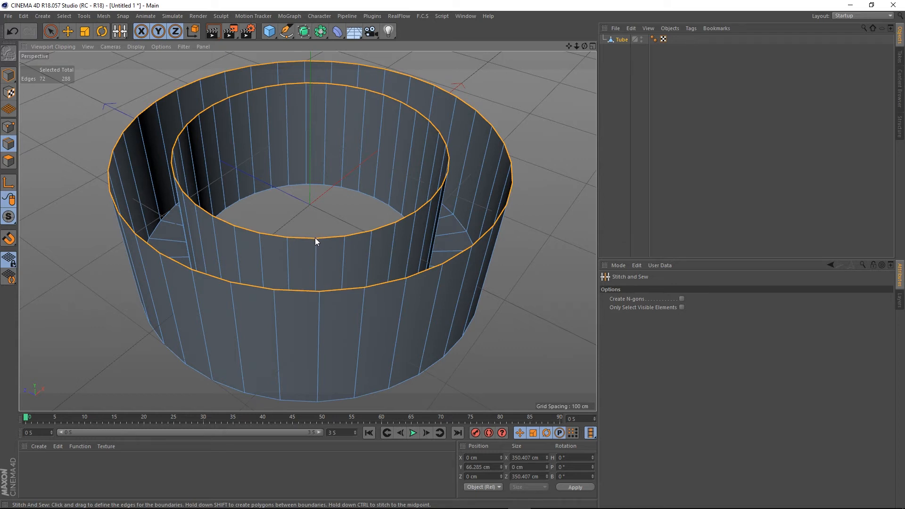
left_click_drag(316, 240, 320, 289)
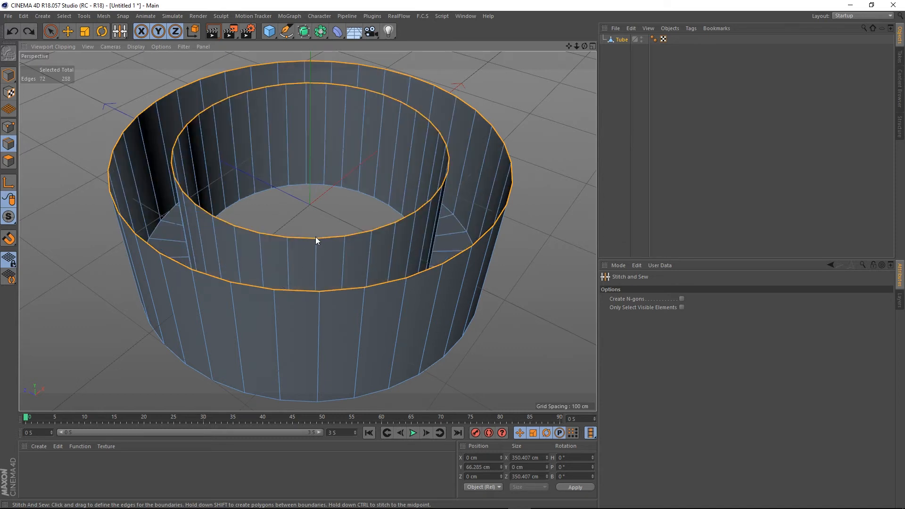
left_click_drag(317, 240, 320, 296)
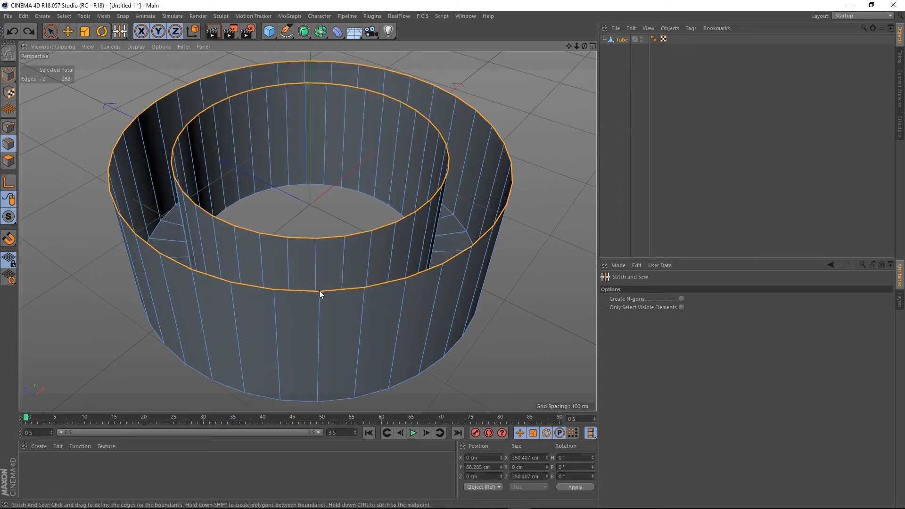
mouse_move(318, 243)
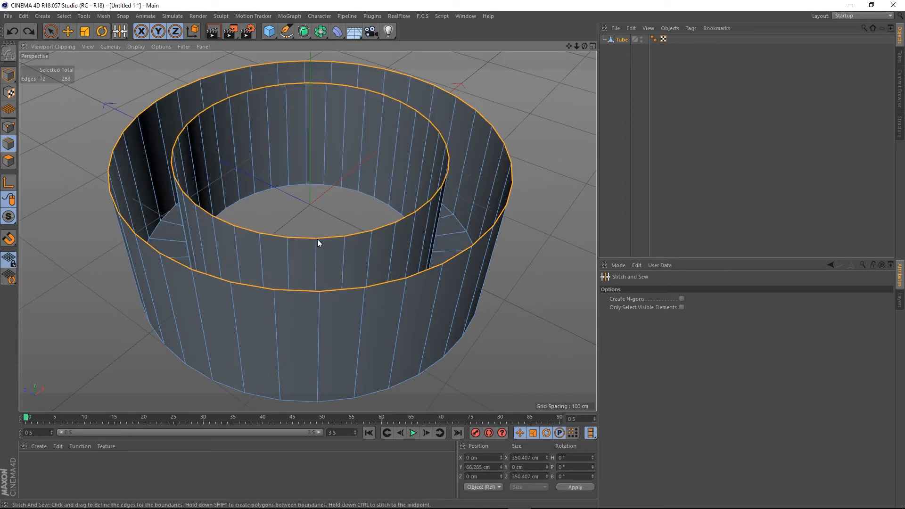
left_click_drag(318, 244, 322, 287)
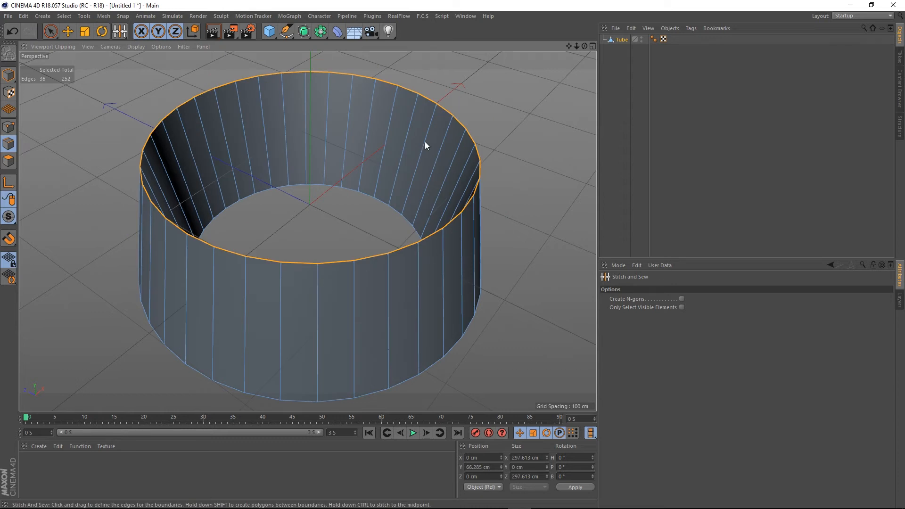
mouse_move(346, 228)
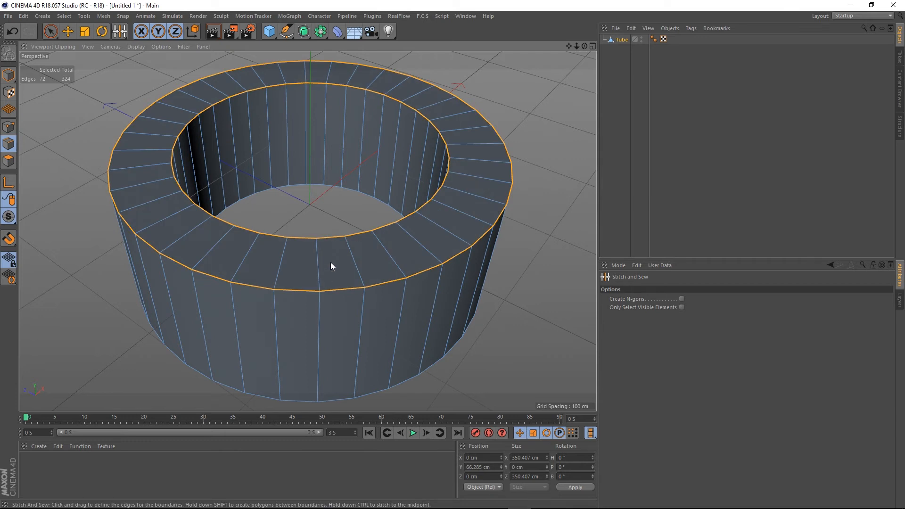
mouse_move(362, 223)
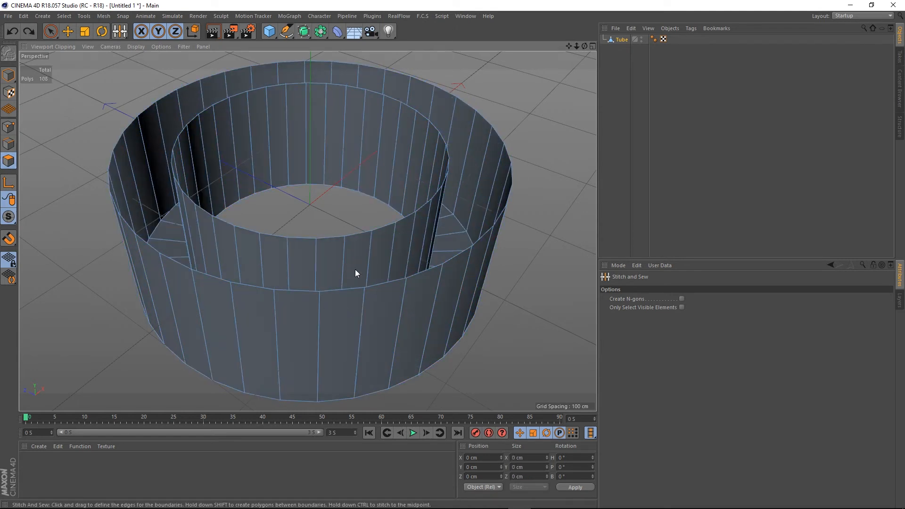
In Edge mode with both top rims selected, choose Stitch and Sew from the mesh commands.
left_click(9, 143)
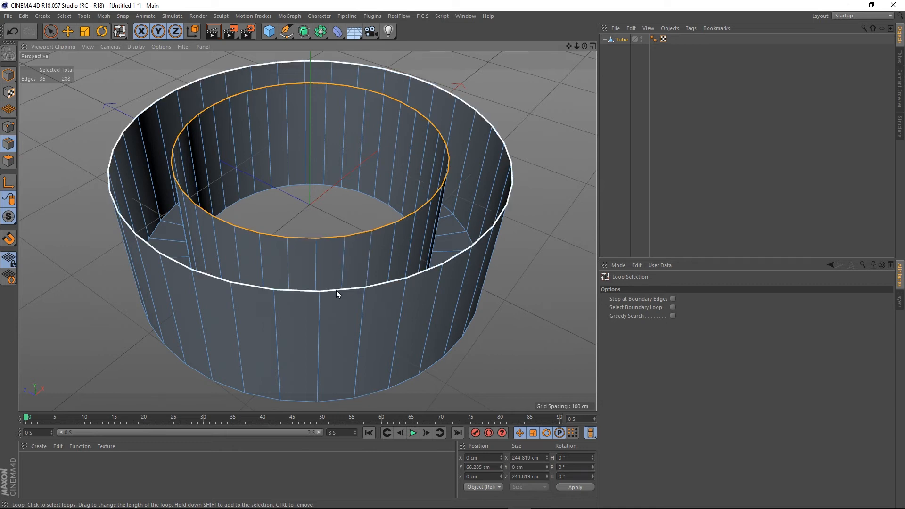
right_click(338, 295)
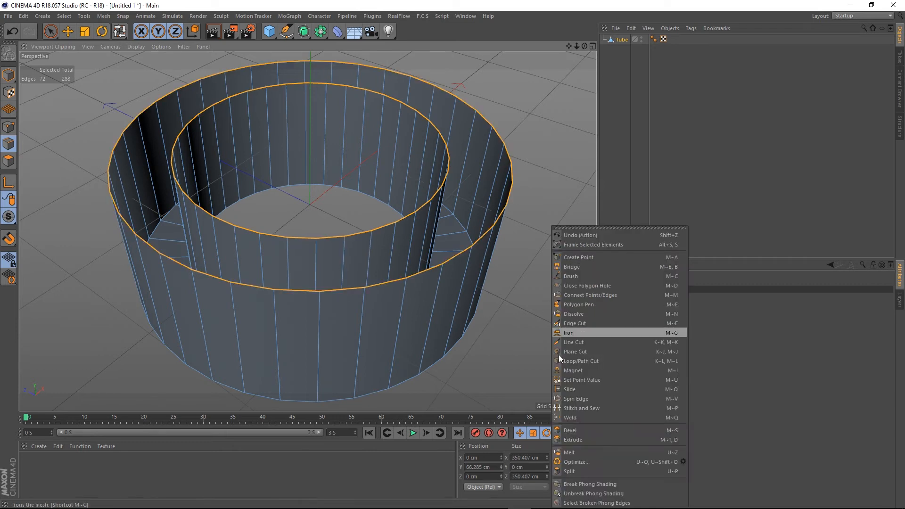
left_click(582, 408)
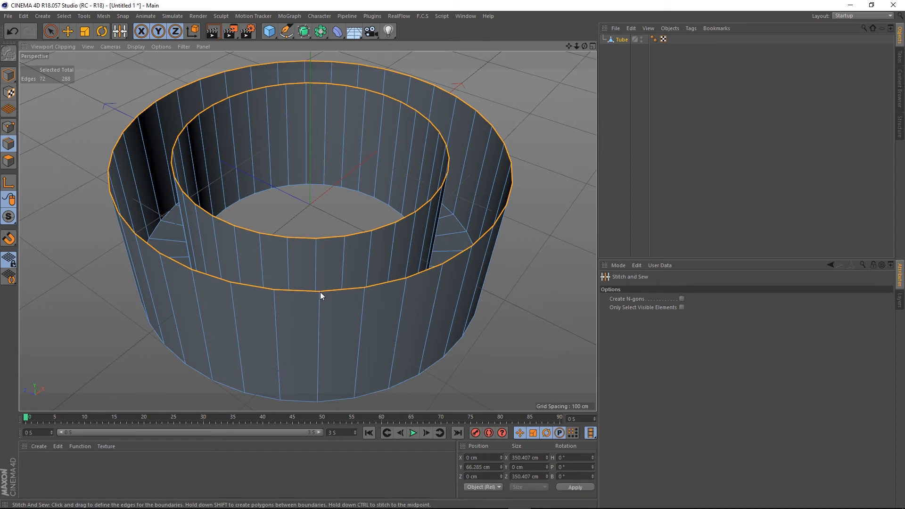
Stitch the rims into a new bridging ring and orbit to see its faces point opposite the walls.
left_click(8, 144)
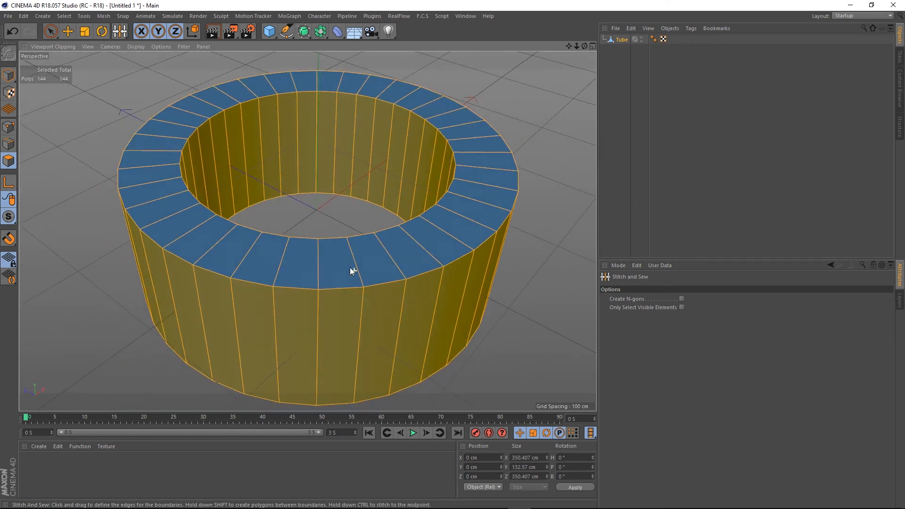
left_click_drag(351, 272, 352, 266)
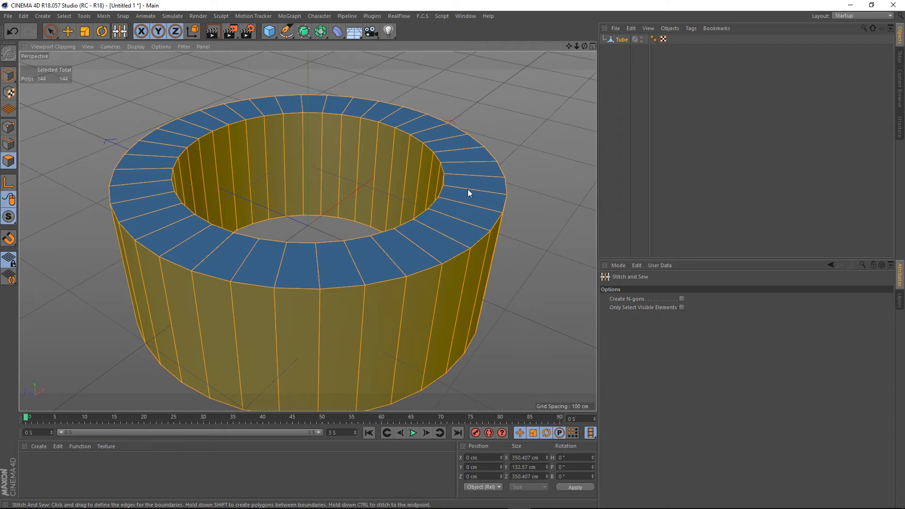
mouse_move(419, 197)
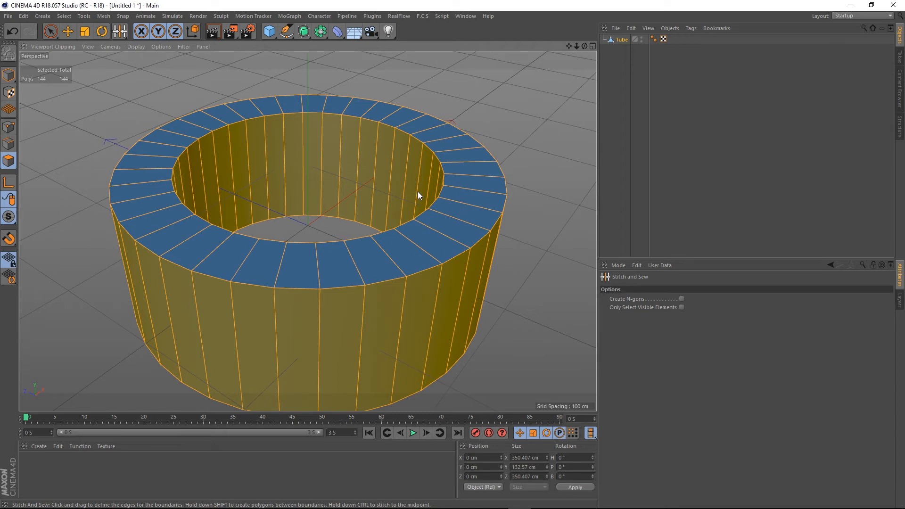
mouse_move(310, 264)
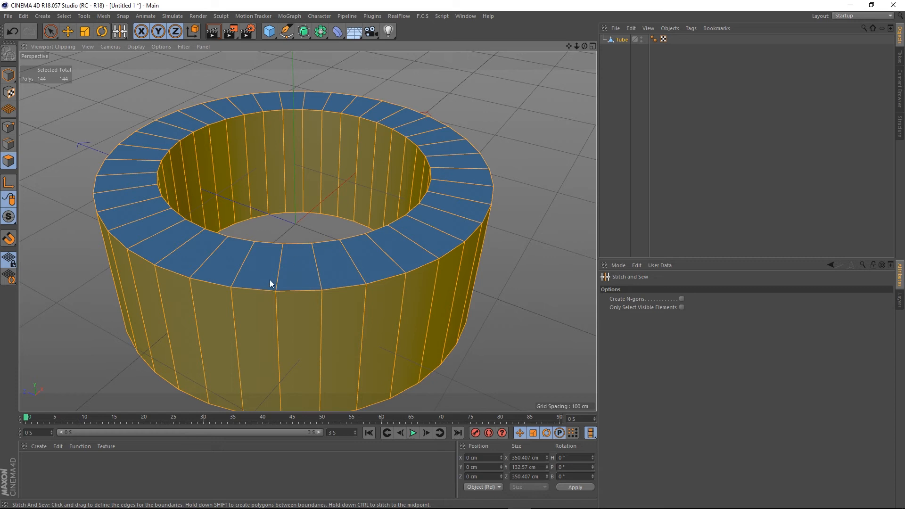
mouse_move(387, 207)
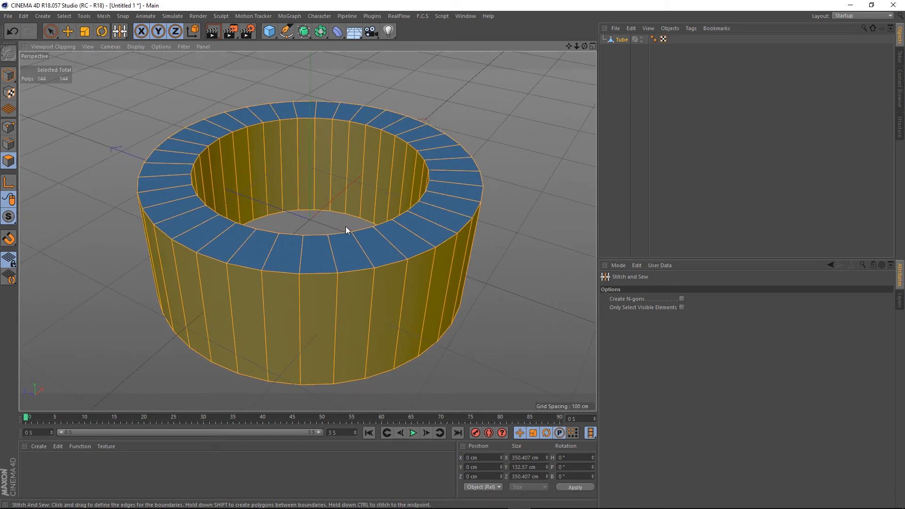
mouse_move(354, 228)
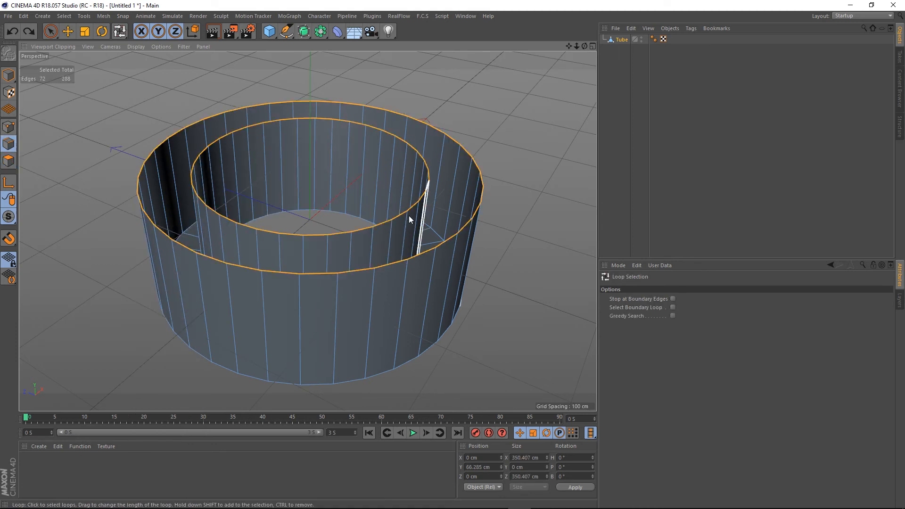
Clear the selection, Loop Select the outer and inner top rim loops, and choose Stitch and Sew.
left_click(51, 32)
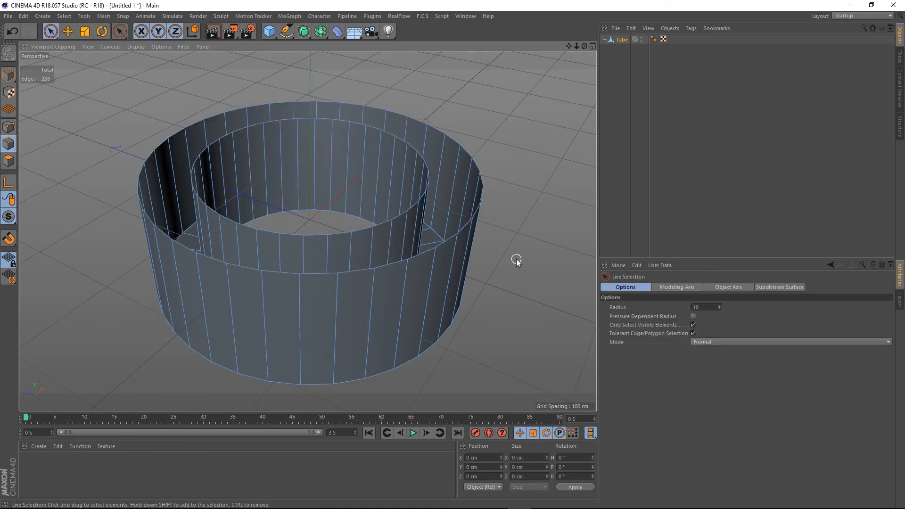
left_click(421, 309)
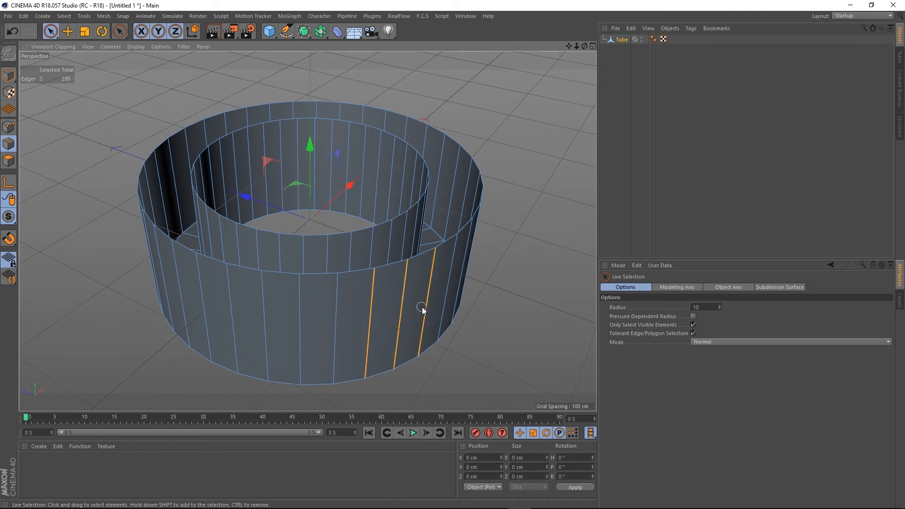
left_click(517, 289)
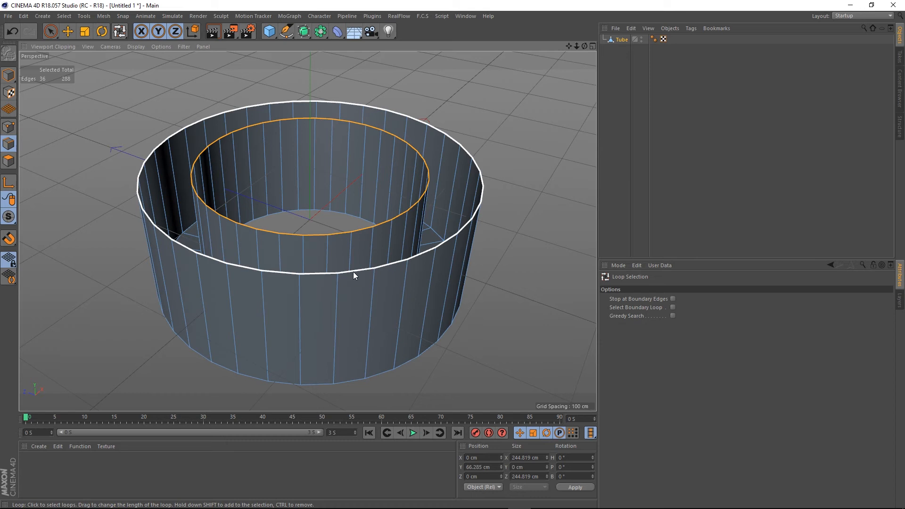
left_click(354, 271)
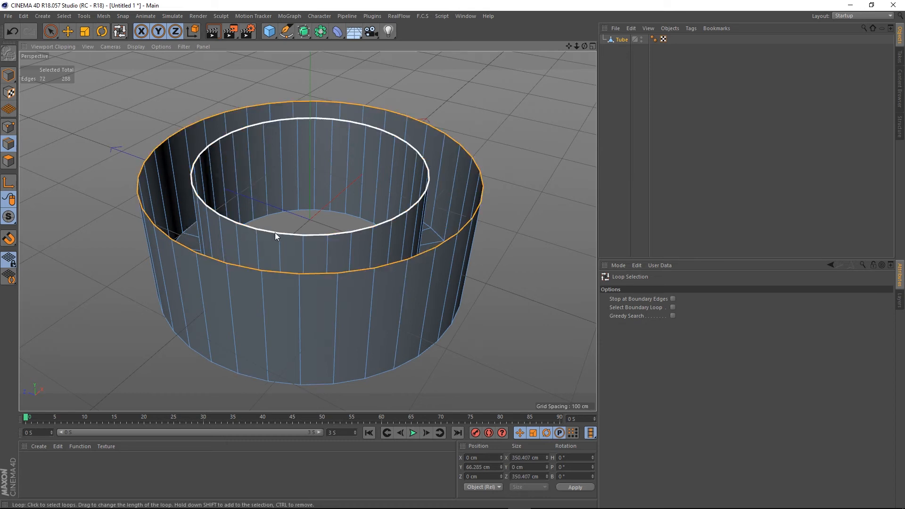
left_click(278, 236)
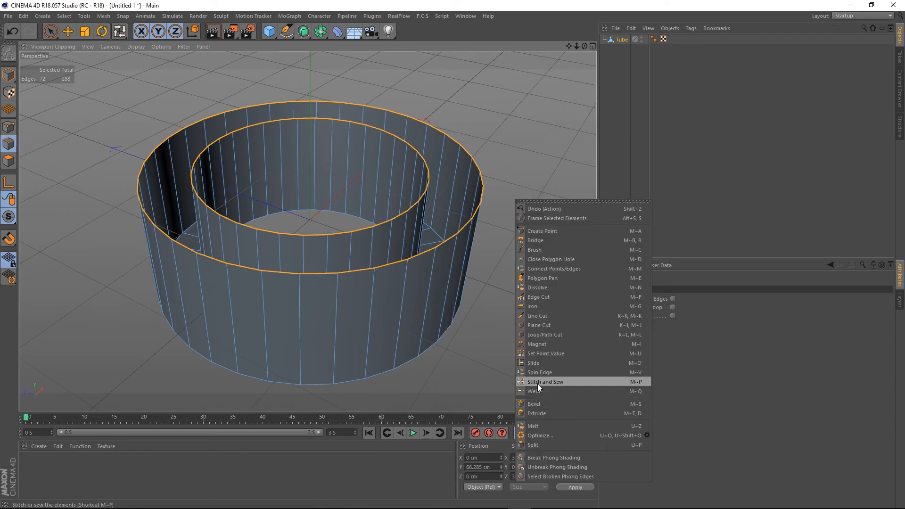
left_click(544, 382)
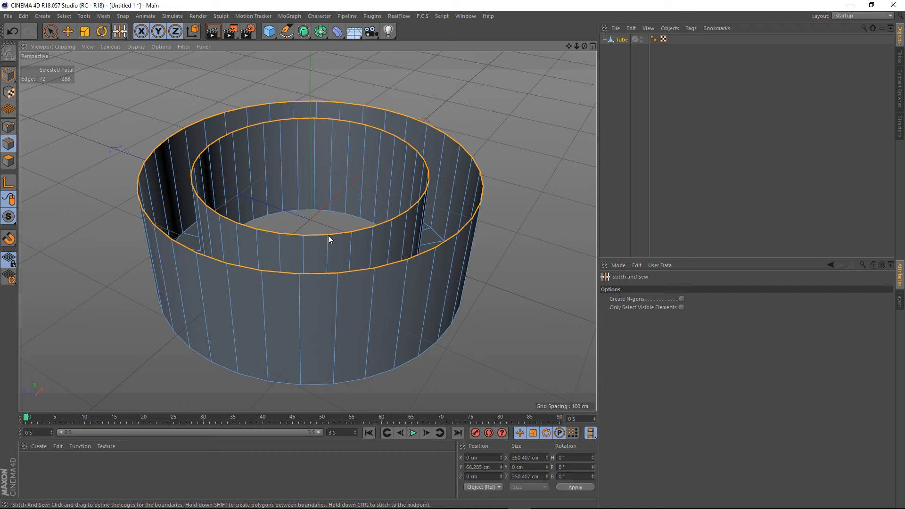
Drag from the inner rim to the outer rim to bridge them with polygons, then enter Polygon mode.
left_click_drag(325, 237, 339, 271)
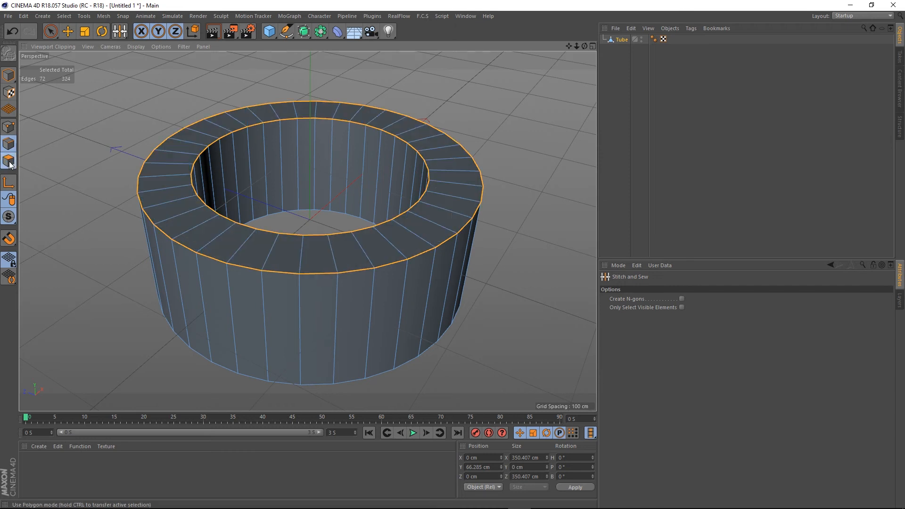
left_click(9, 161)
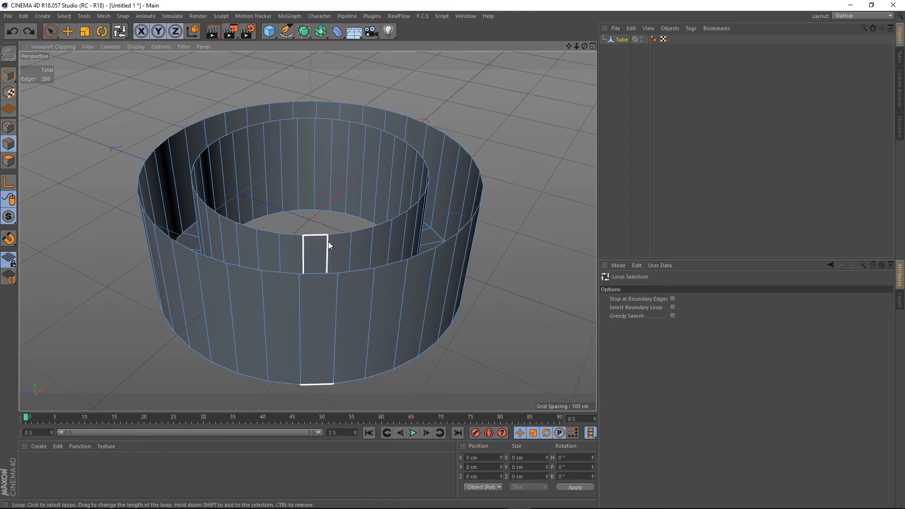
Select both top rim loops again and choose Stitch and Sew to recap the tube.
left_click(337, 238)
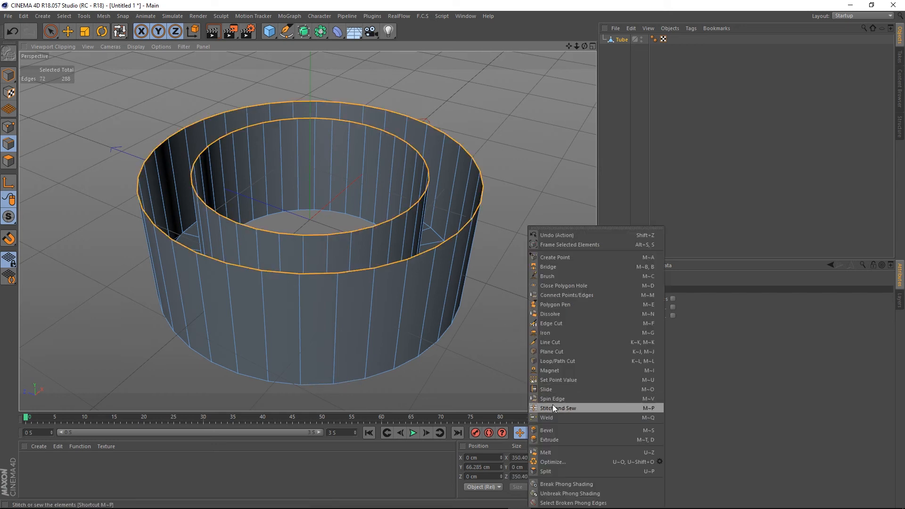
left_click(558, 408)
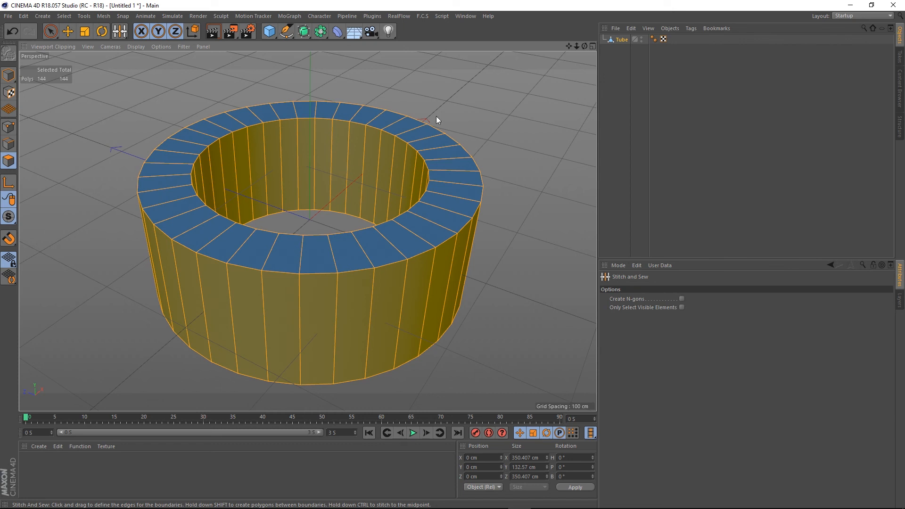
Apply Align Normals so the top ring's normals match the tube walls.
right_click(436, 120)
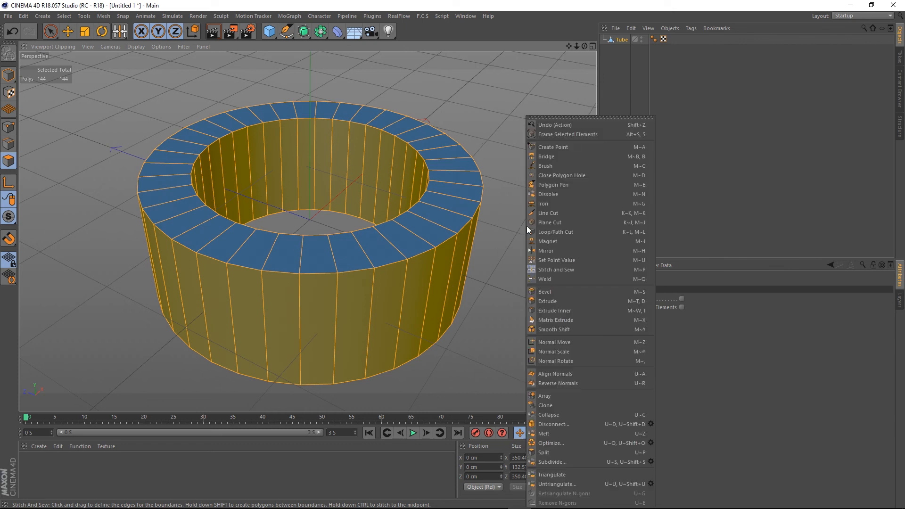
mouse_move(555, 373)
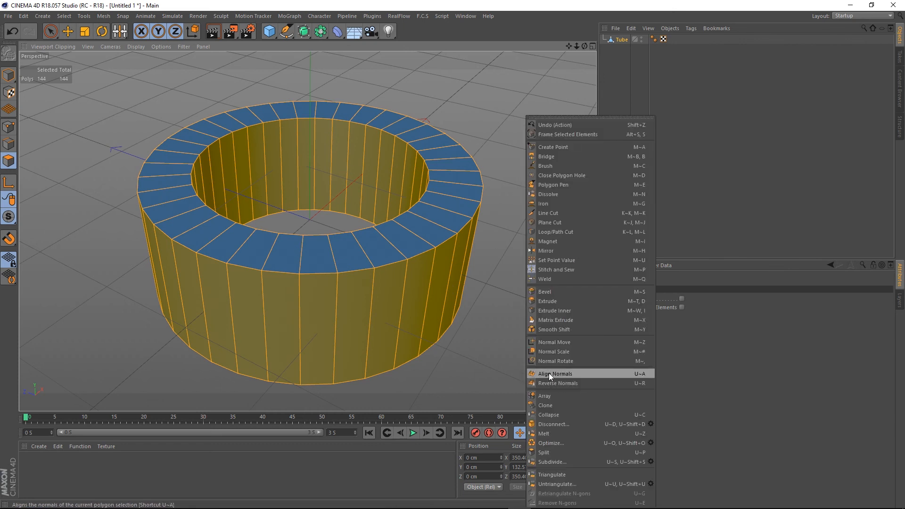
left_click(559, 269)
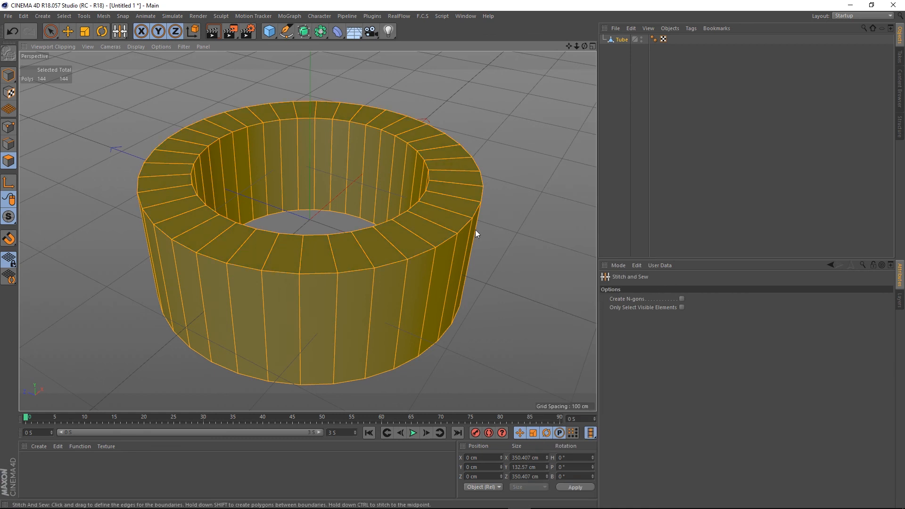